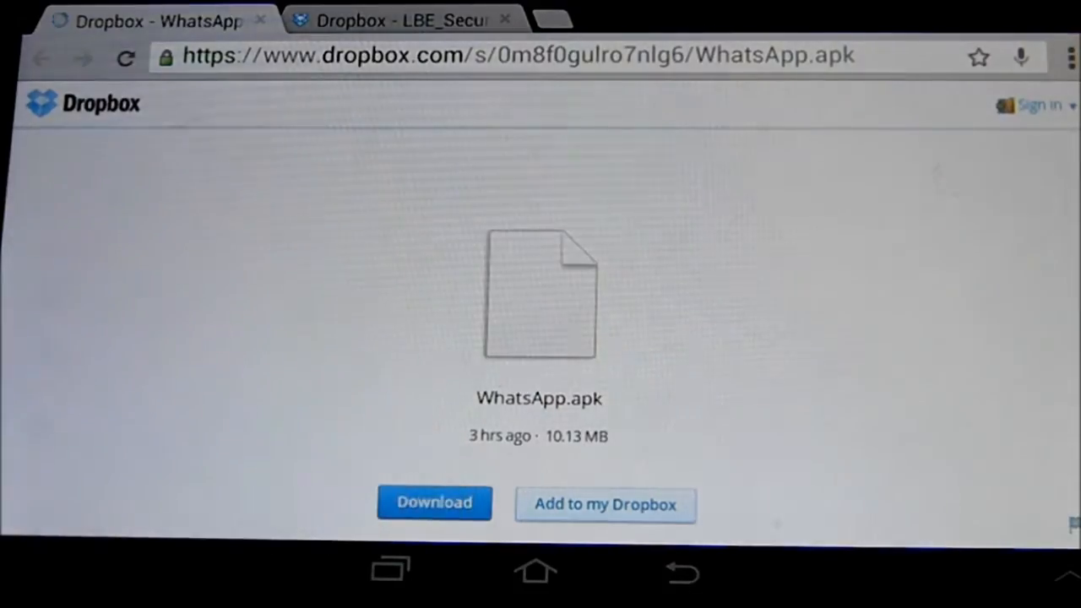
# - Download WhatsApp.apk and LBE_Security.apk from Dropbox in Chrome
pyautogui.click(397, 20)
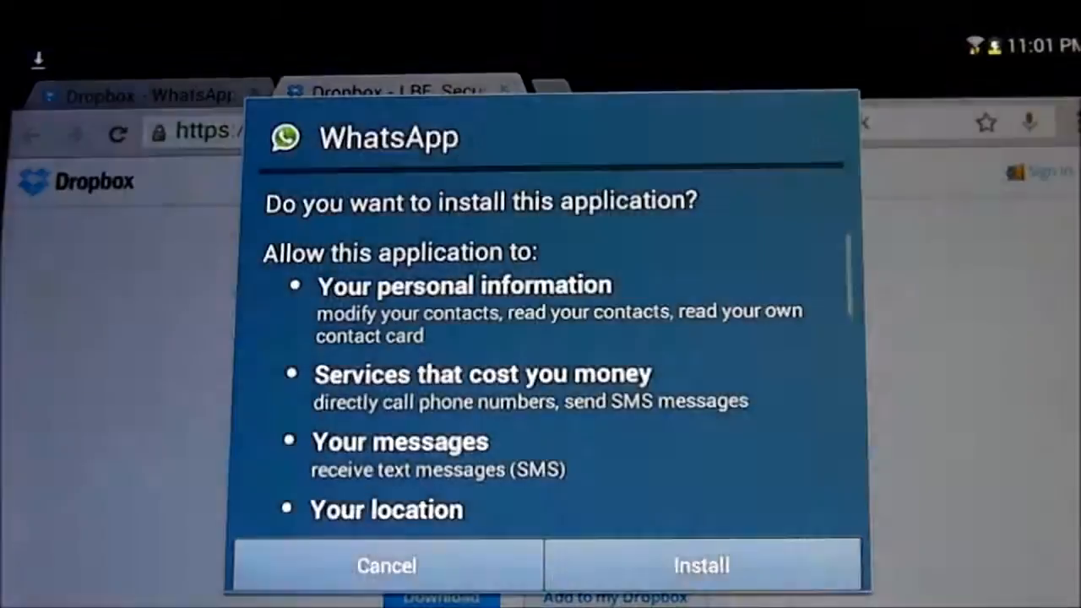
pyautogui.click(701, 565)
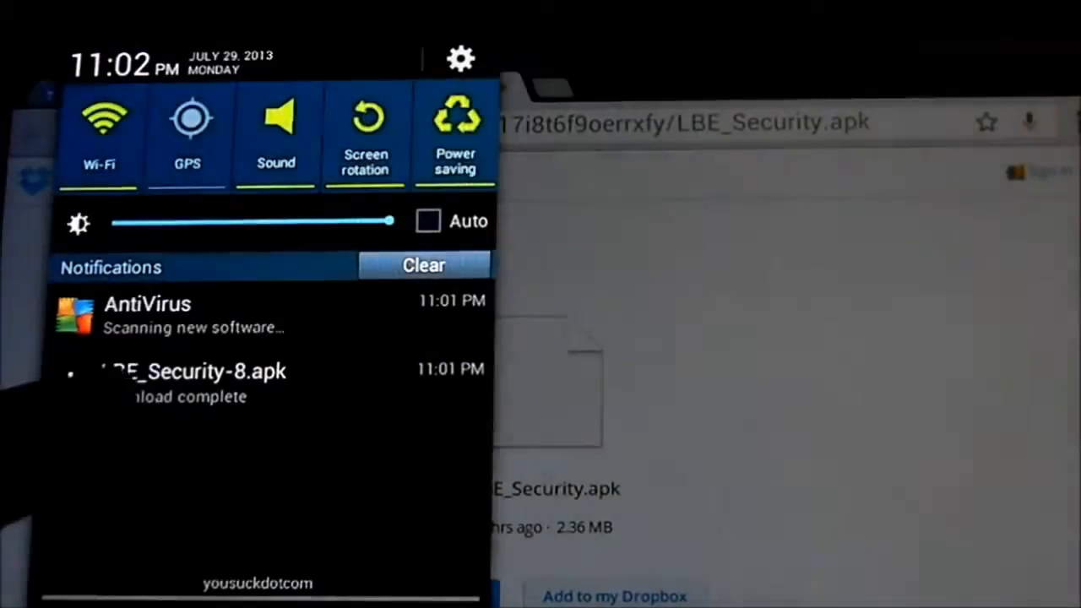
# - Install LBE Security Master from the LBE_Security-8.apk download and launch it
pyautogui.click(190, 380)
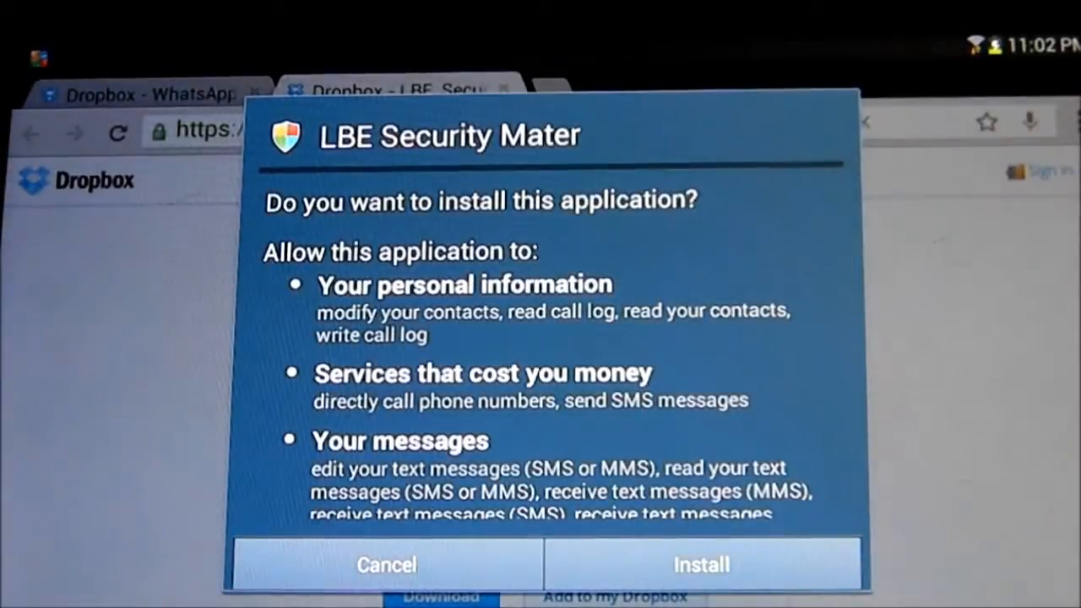
pyautogui.click(701, 564)
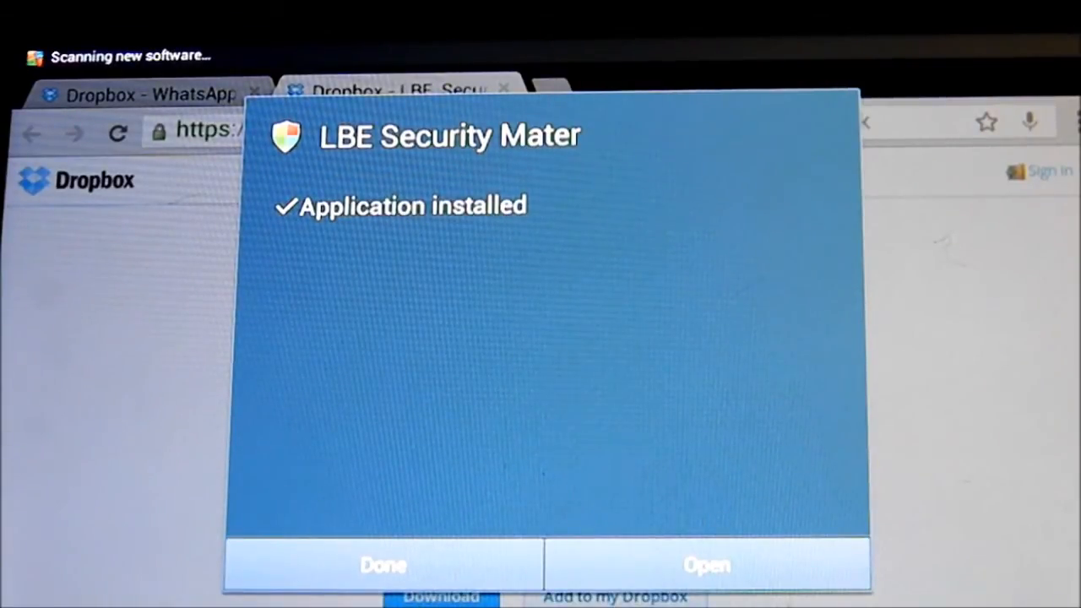
pyautogui.click(707, 565)
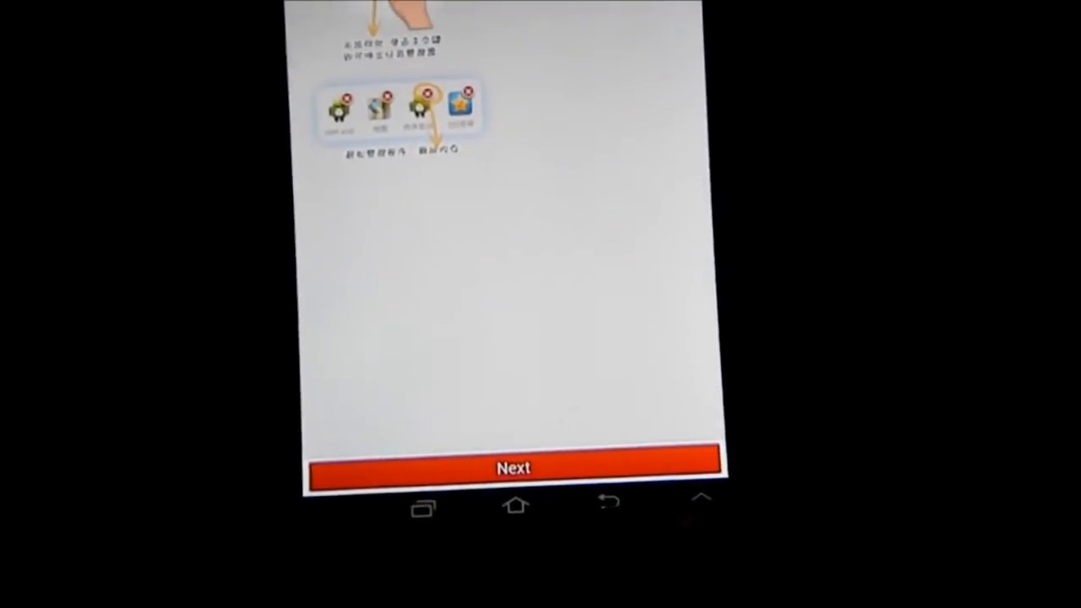
# - Advance past the LBE Security Master onboarding tutorial with Next
pyautogui.click(515, 468)
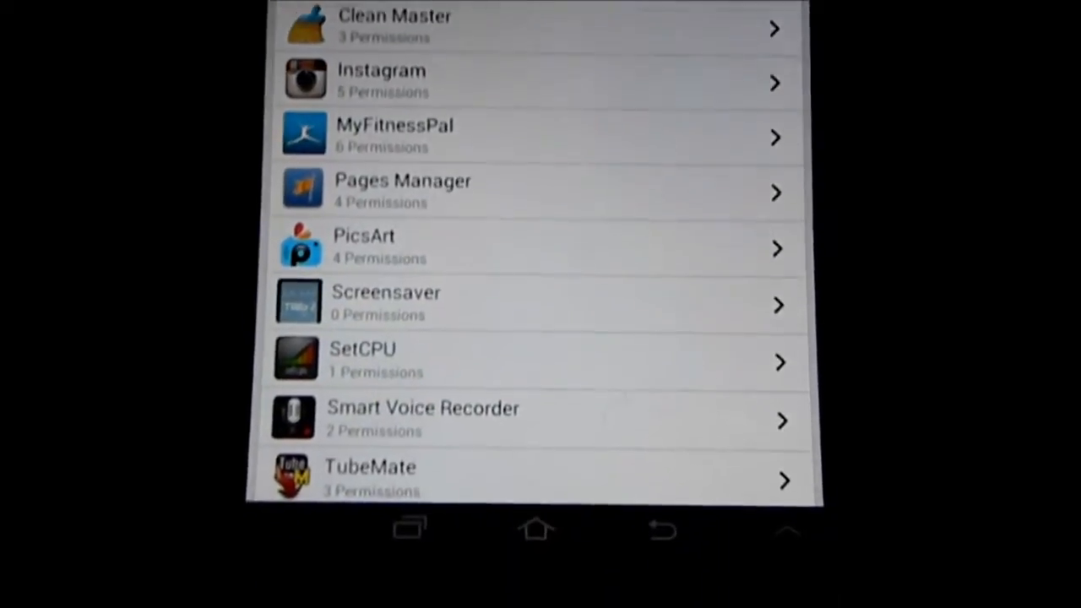
# - Scroll the LBE app list and change an app's SMS Sending permission
pyautogui.scroll(-3)
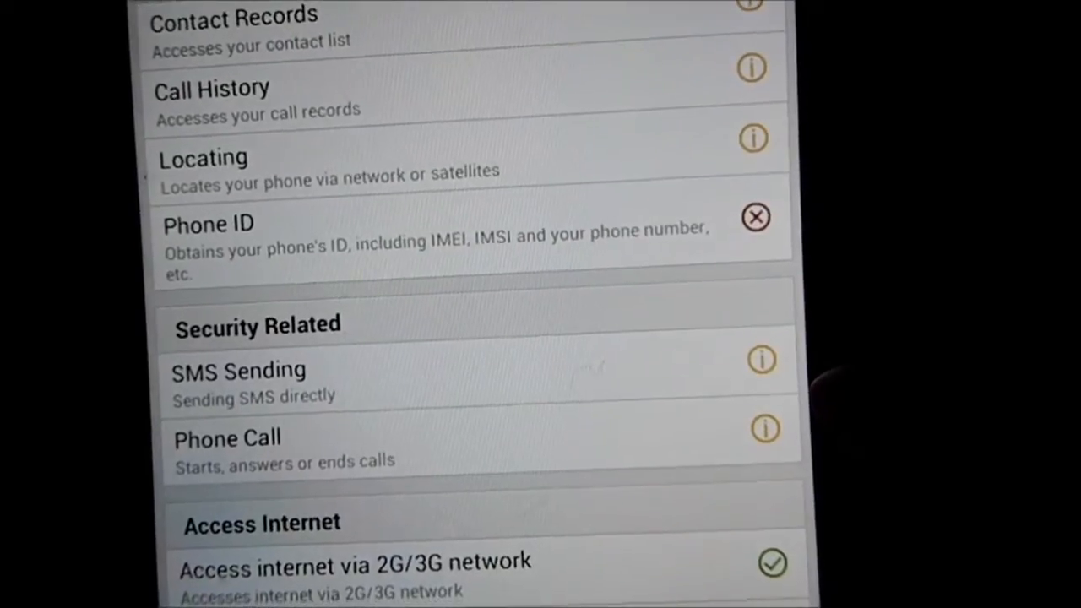
pyautogui.scroll(-3)
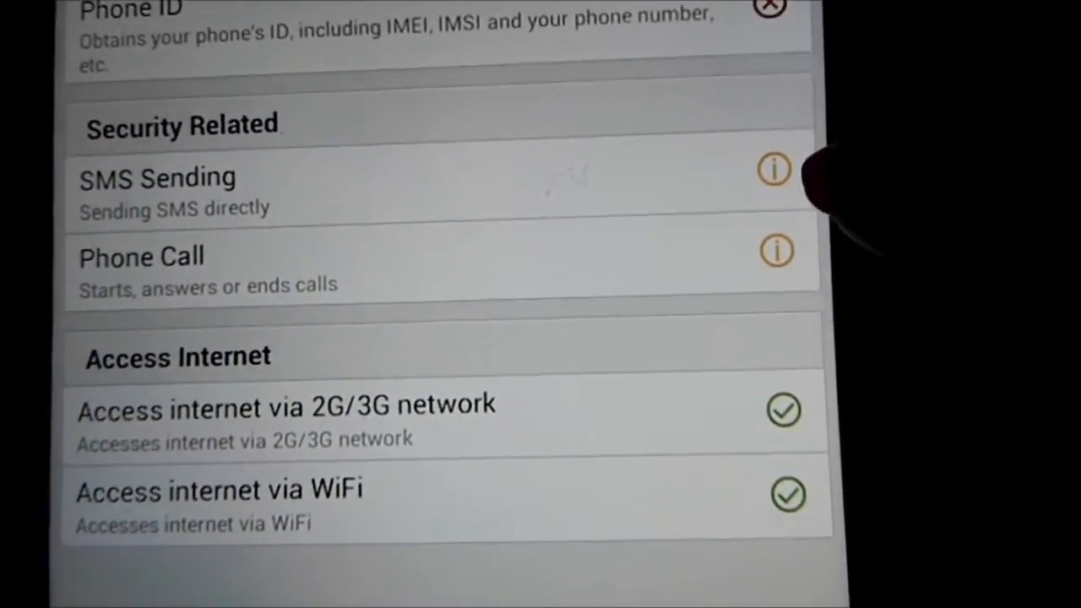
pyautogui.click(775, 250)
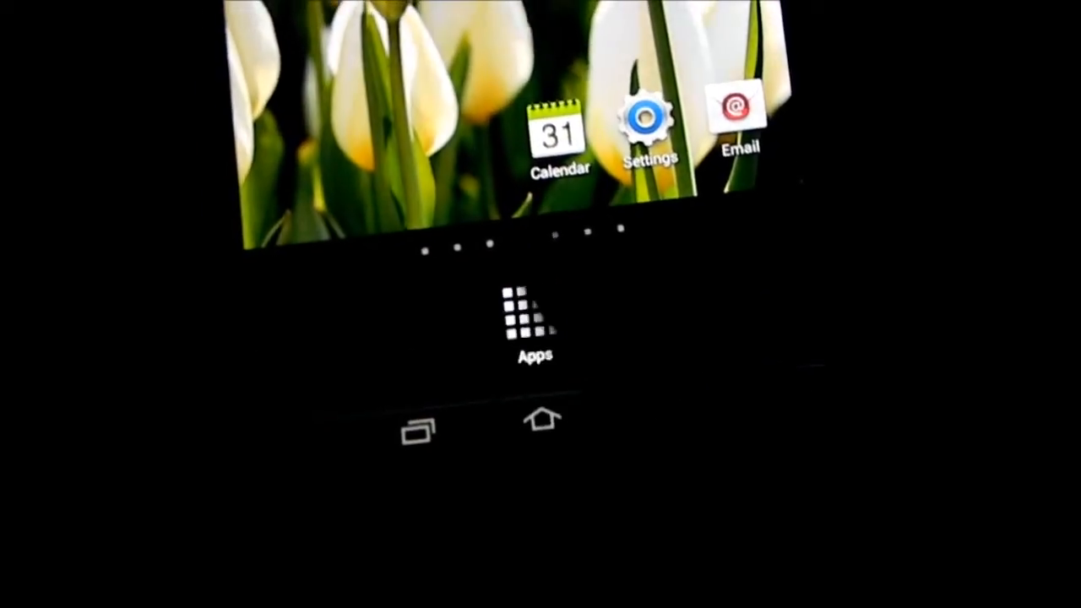
# - Launch WhatsApp from Apps, dismiss the task-killer and tablet alerts, and accept the terms
pyautogui.click(536, 321)
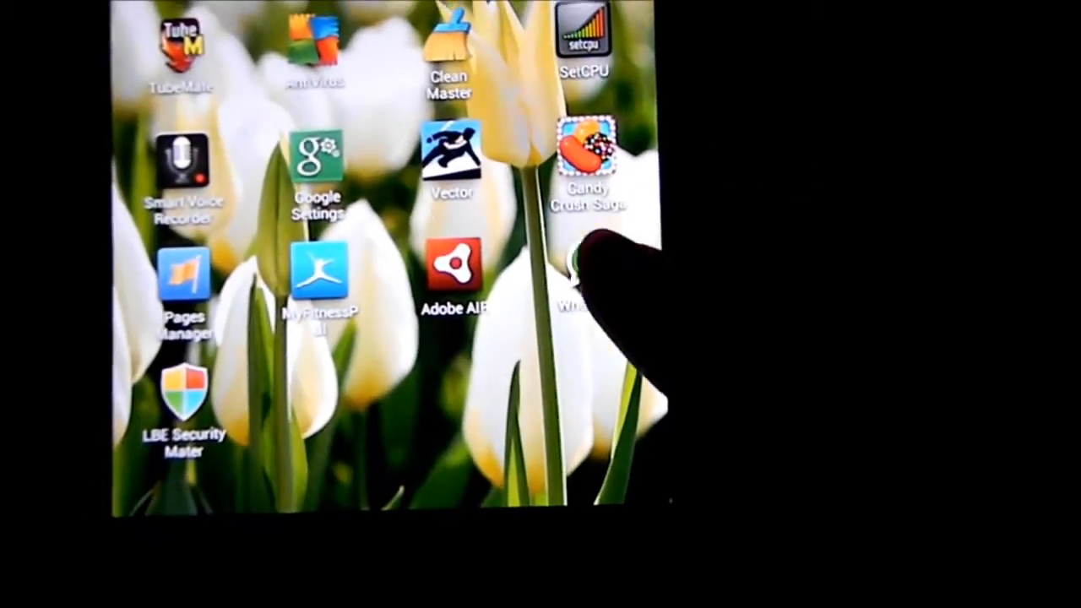
pyautogui.click(575, 271)
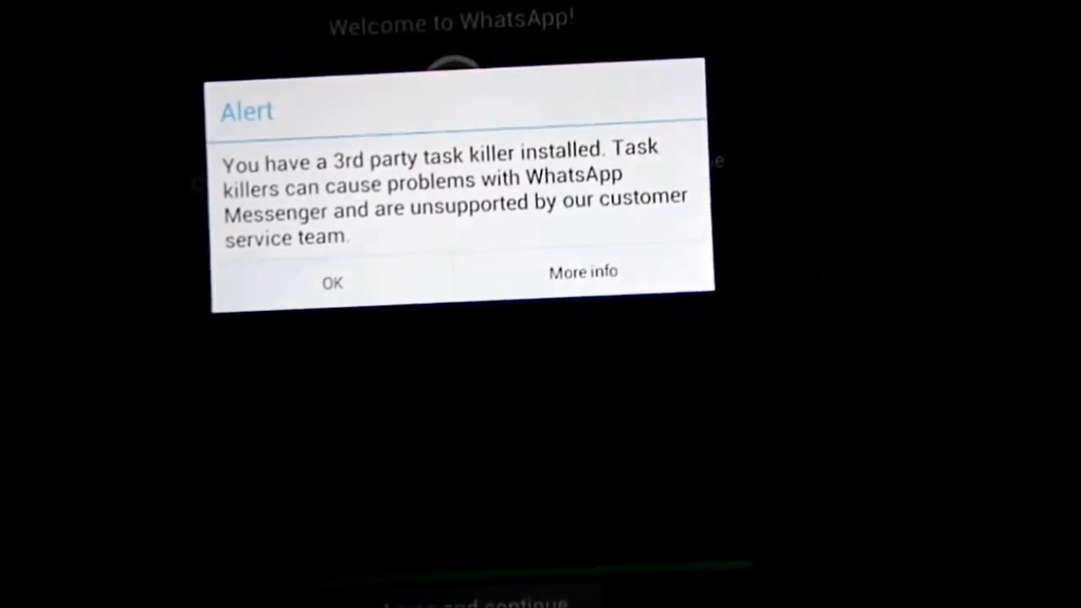
pyautogui.click(332, 283)
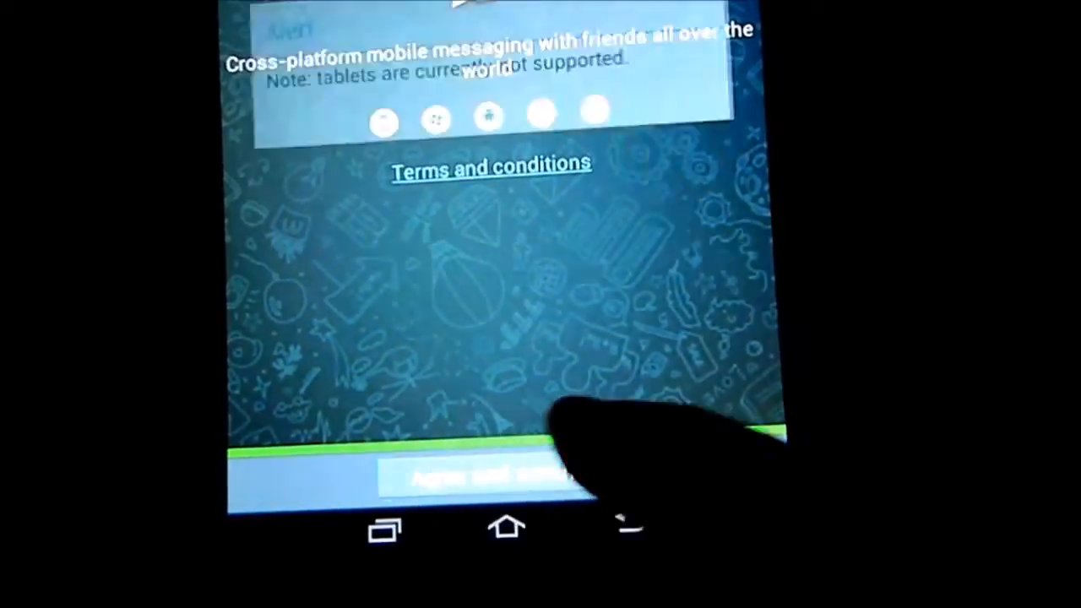
pyautogui.click(490, 473)
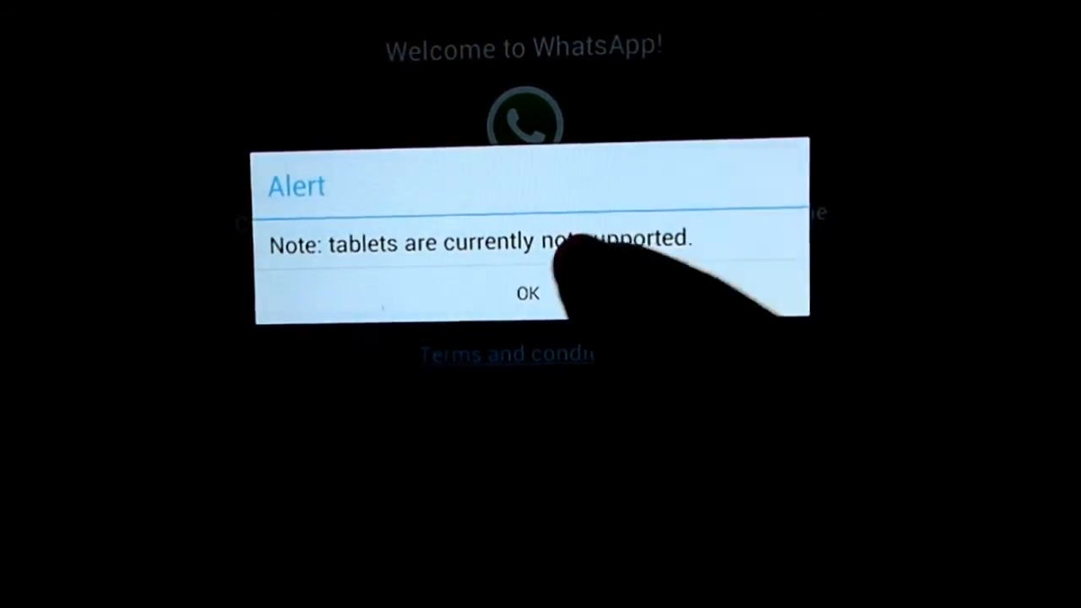
pyautogui.click(527, 293)
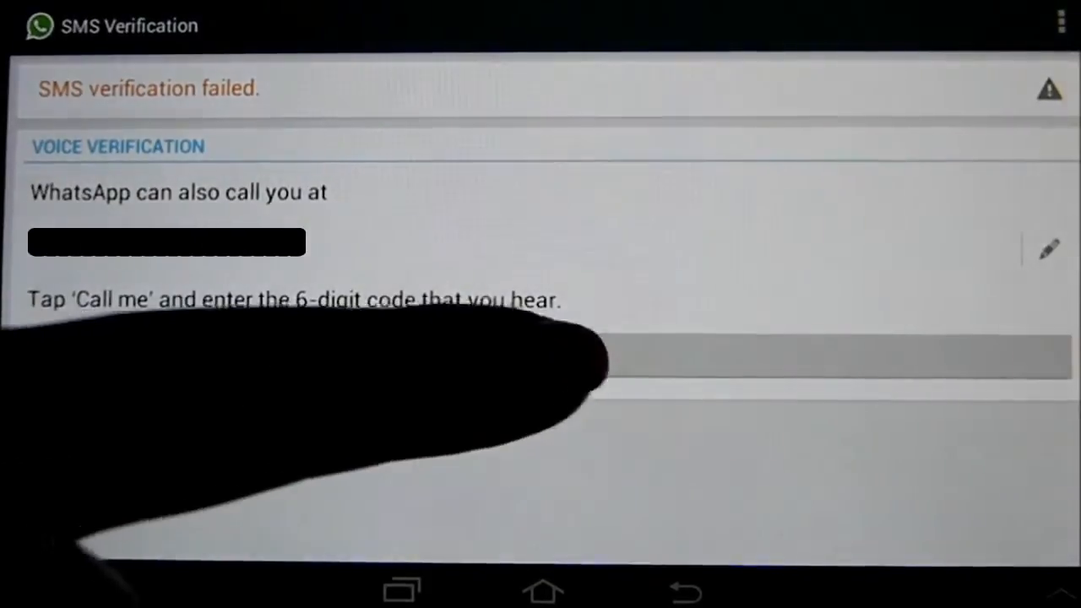
# - Request a WhatsApp voice verification call to receive the 6-digit code
pyautogui.click(544, 356)
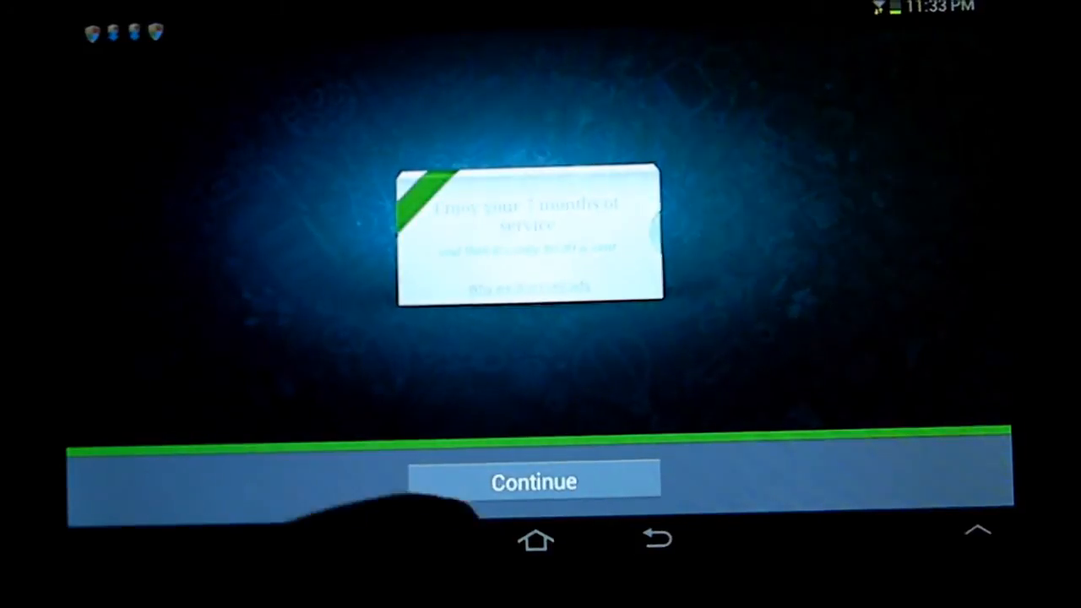
# - Continue past the 'Enjoy your months of service' notice to WhatsApp Chats
pyautogui.click(533, 482)
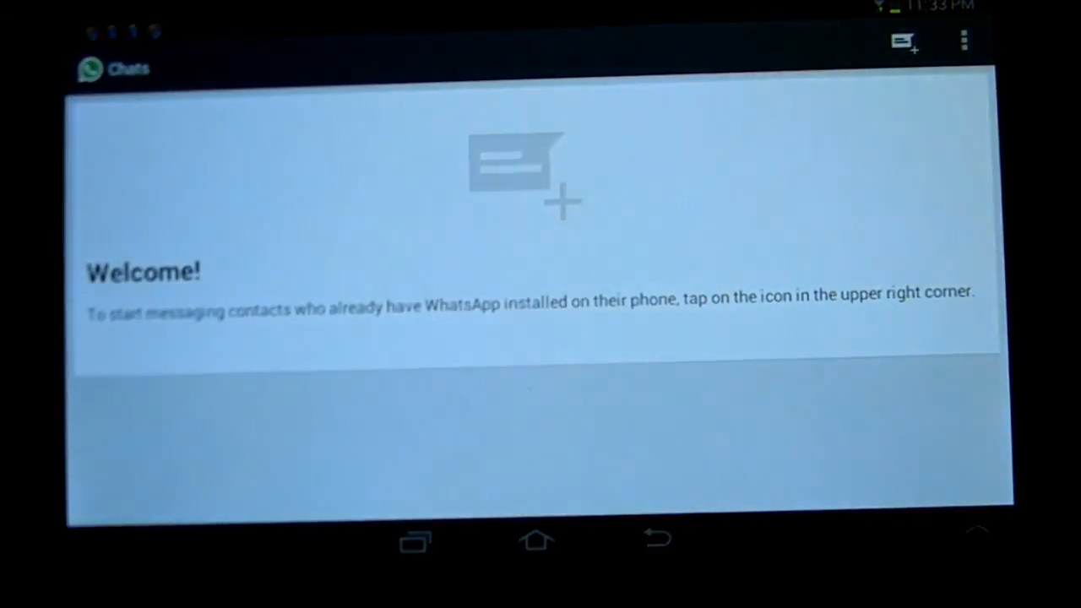